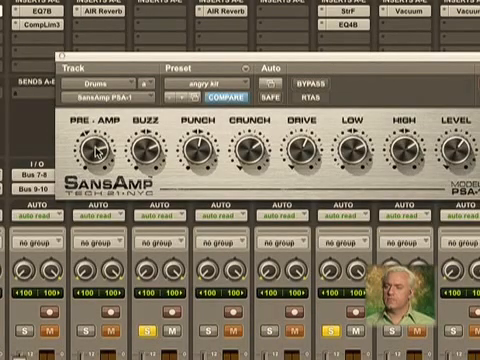
Nudge a SansAmp PSA-1 knob on the Drums track's 'angry kit' preset.
drag(95, 150, 95, 145)
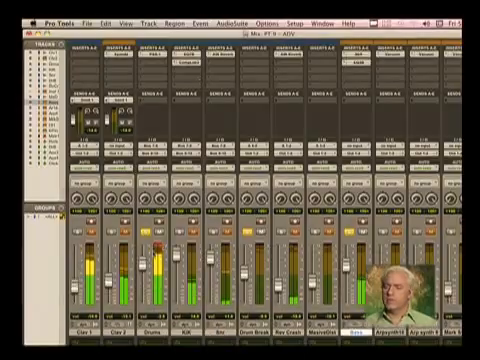
scroll(down, 3)
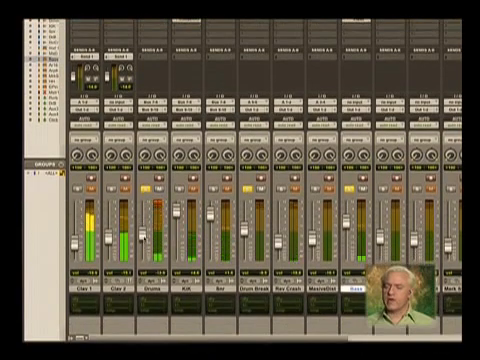